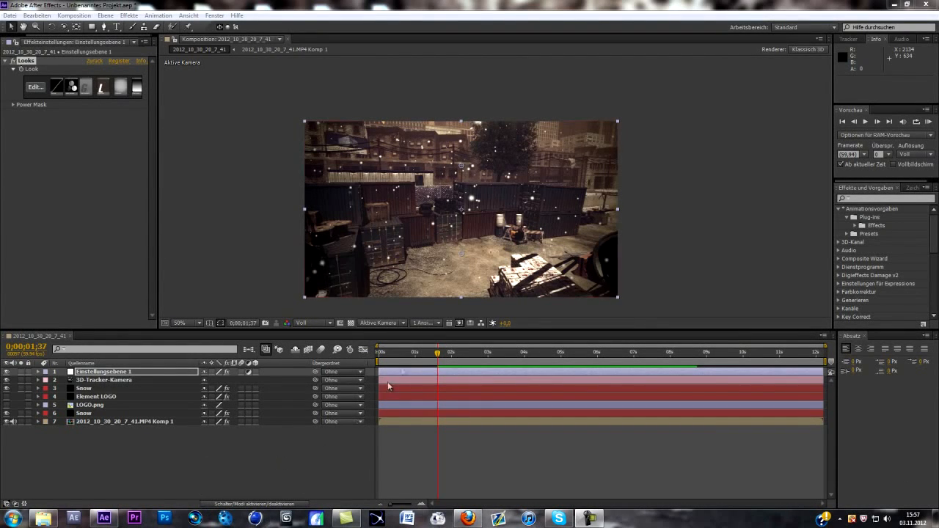
pyautogui.moveTo(408, 354)
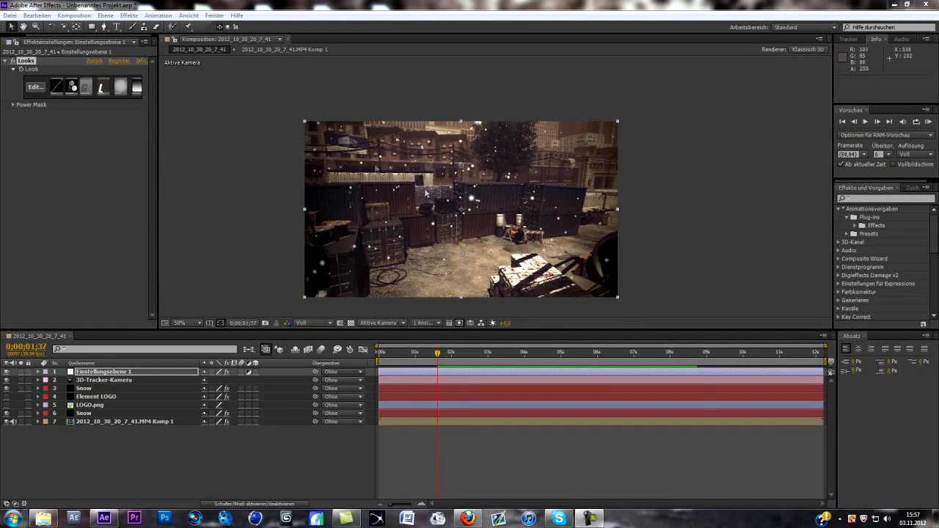
pyautogui.moveTo(419, 270)
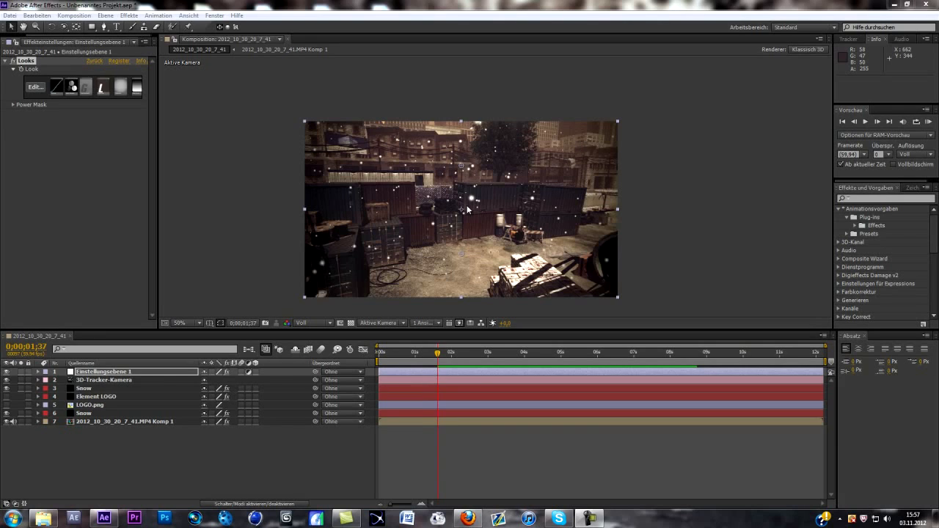
pyautogui.moveTo(422, 240)
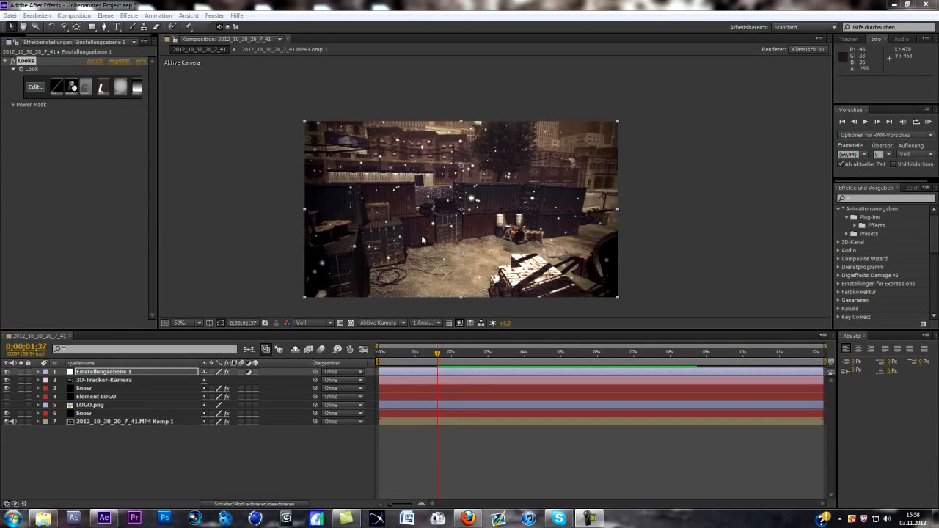
pyautogui.moveTo(433, 234)
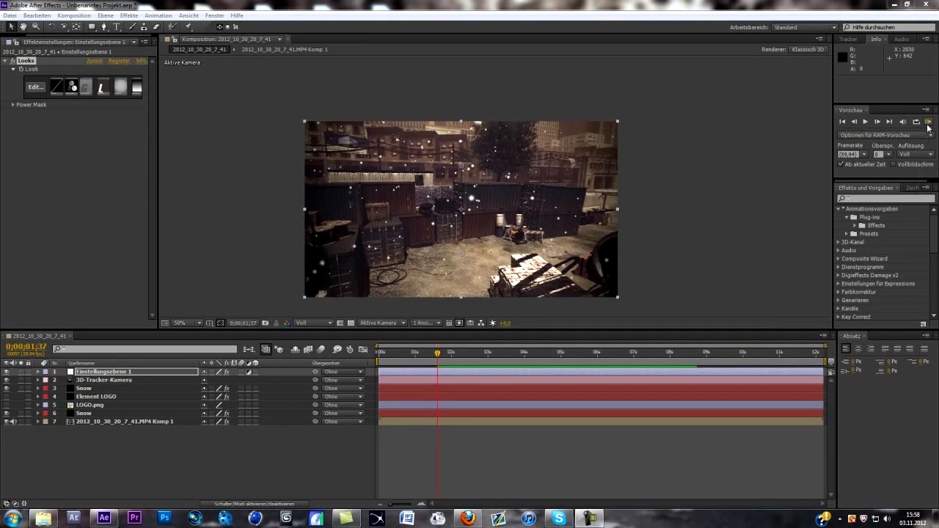
pyautogui.moveTo(927, 123)
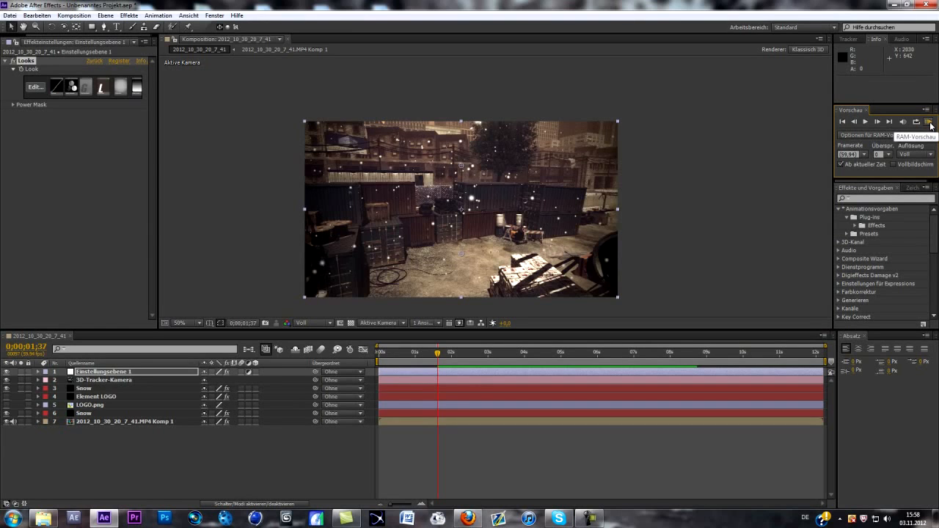
# - Play a RAM preview of the snowy camera-tracked clip with the 3D logo
pyautogui.click(930, 122)
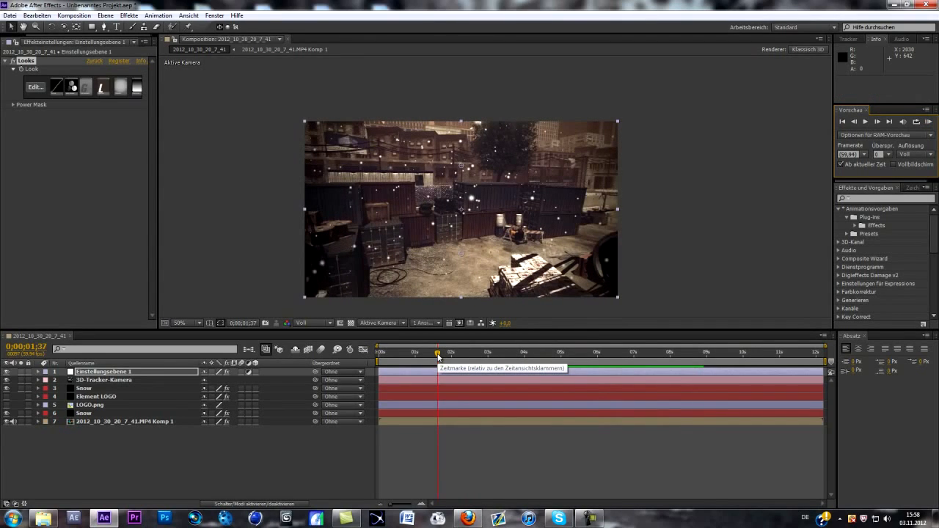
pyautogui.moveTo(267, 466)
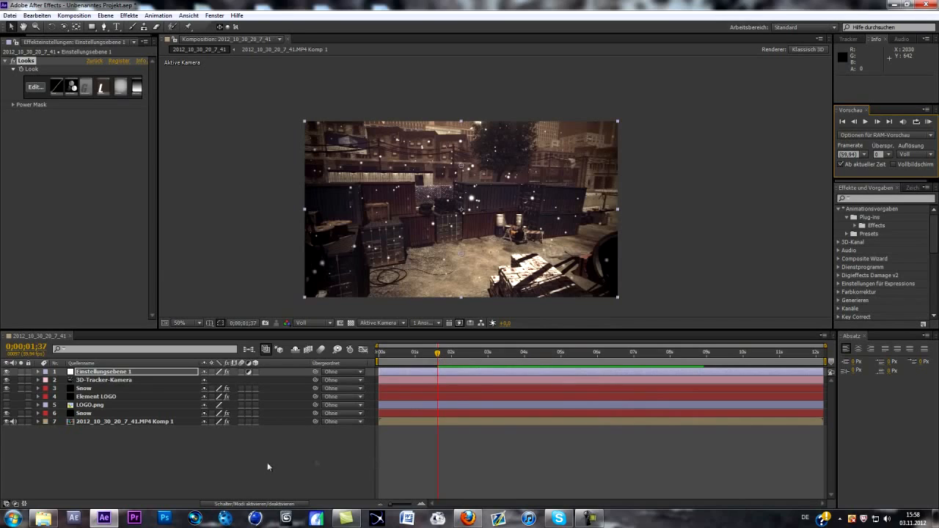
pyautogui.moveTo(214, 465)
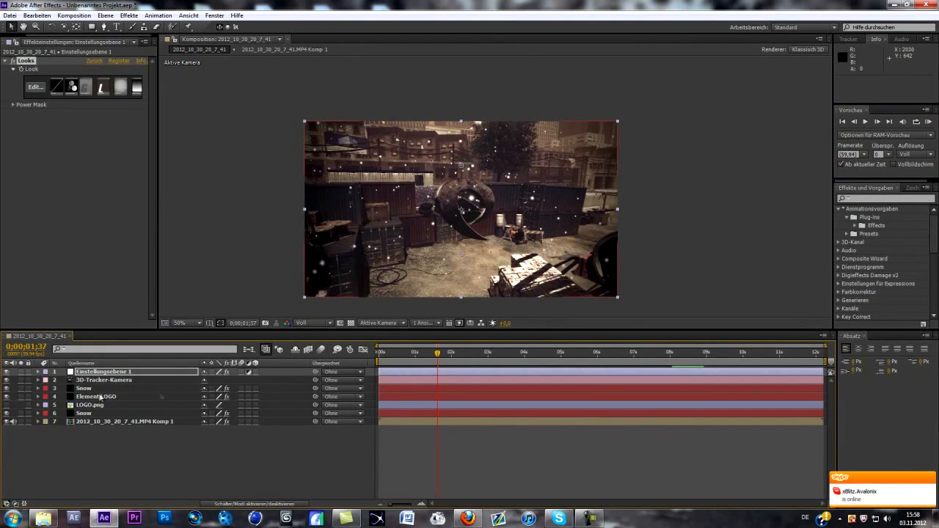
pyautogui.moveTo(437, 353)
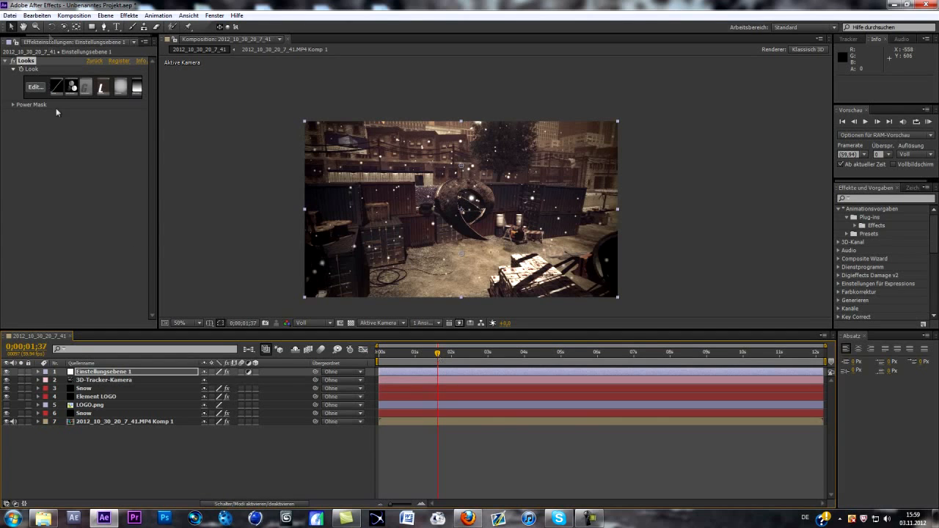
# - Open the LOGO layer's Element 3D Scene Setup and browse the food and projectile weapon model folders
pyautogui.click(97, 396)
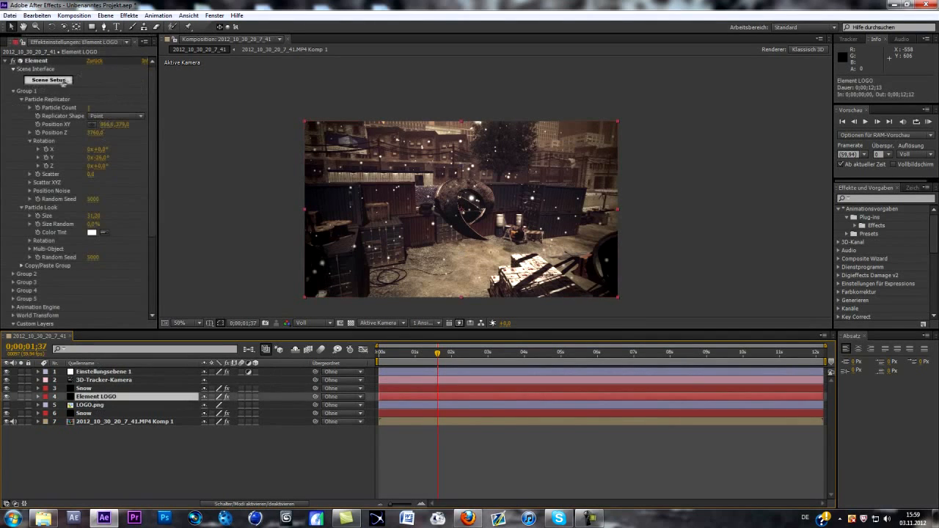
pyautogui.click(49, 79)
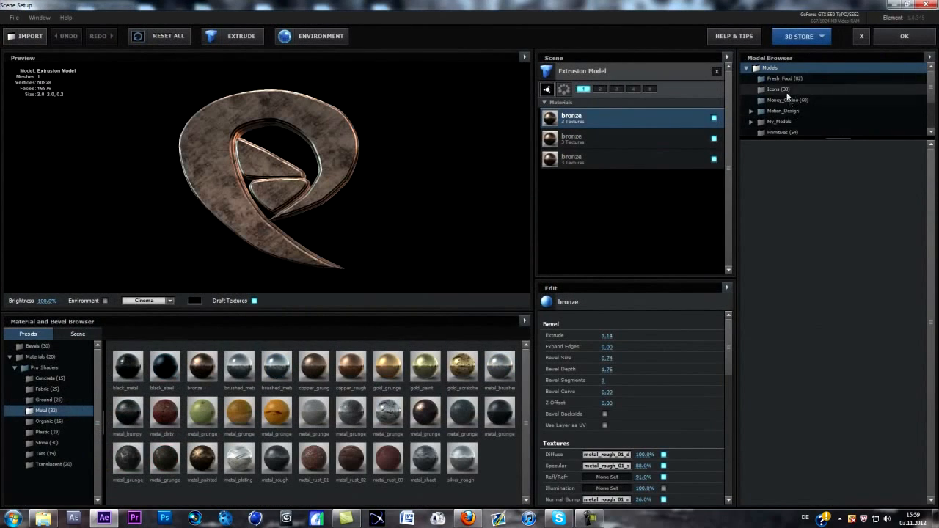
pyautogui.click(785, 79)
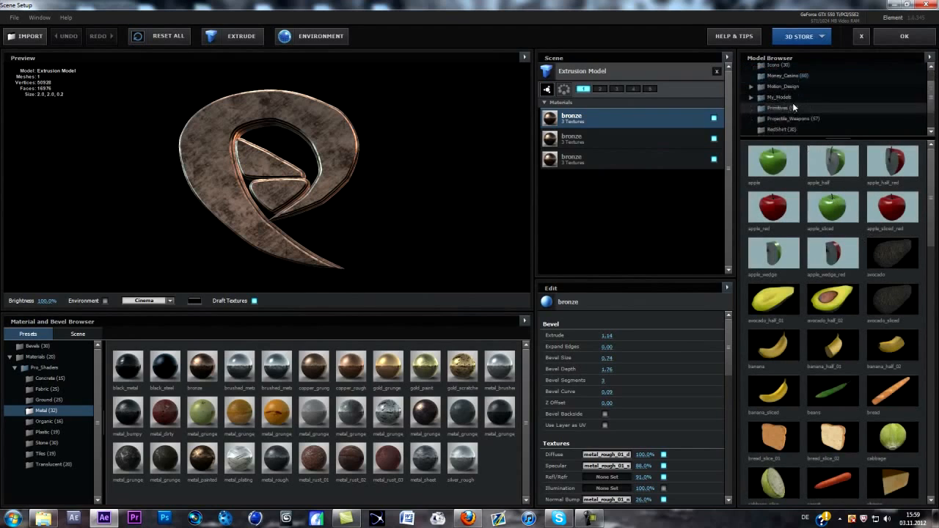
pyautogui.click(792, 108)
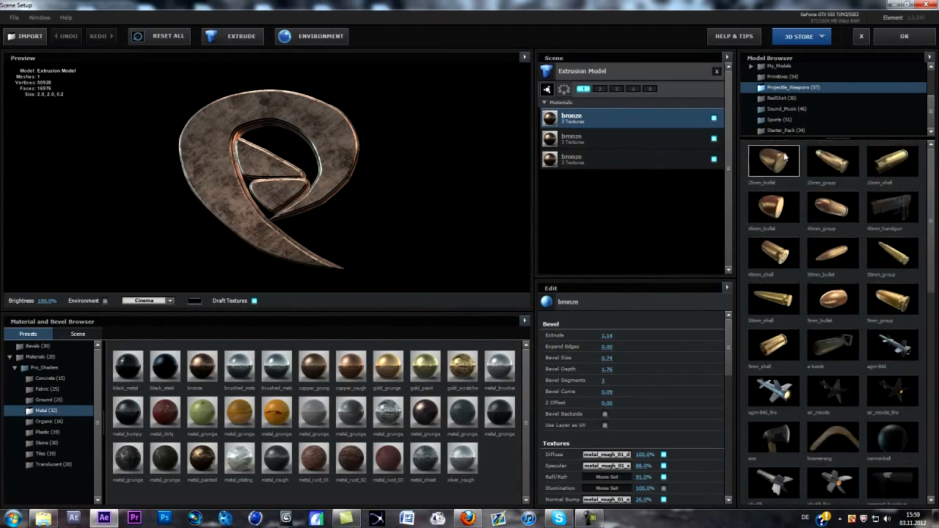
pyautogui.click(784, 96)
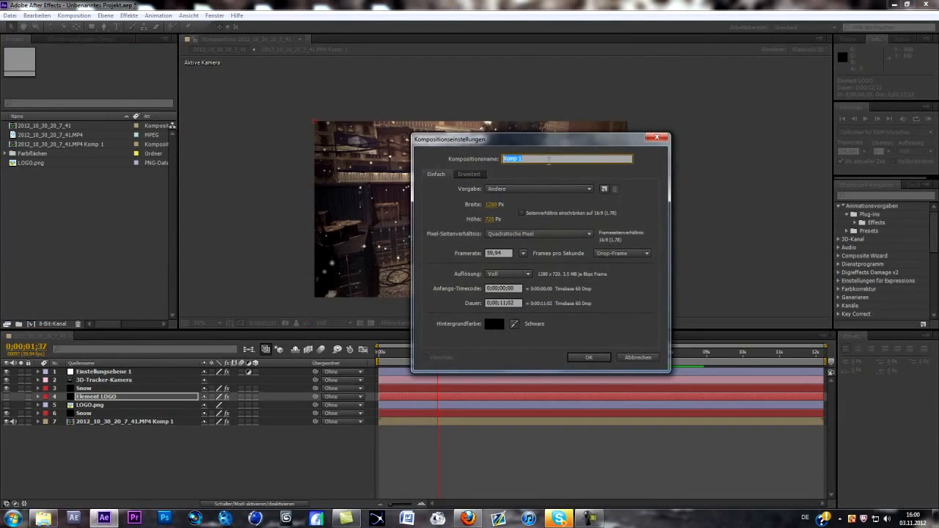
# - Name the new composition 'Snow' and confirm its settings
pyautogui.write('Snow')
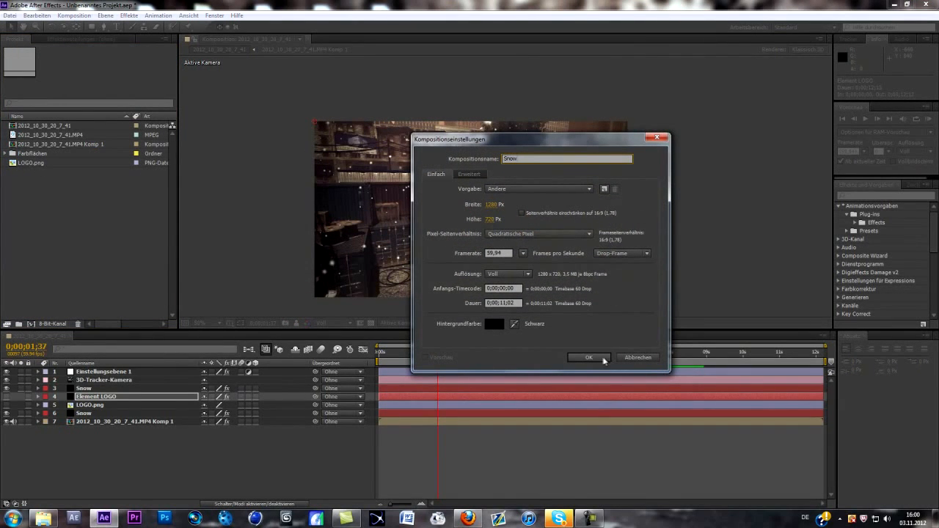
pyautogui.click(587, 358)
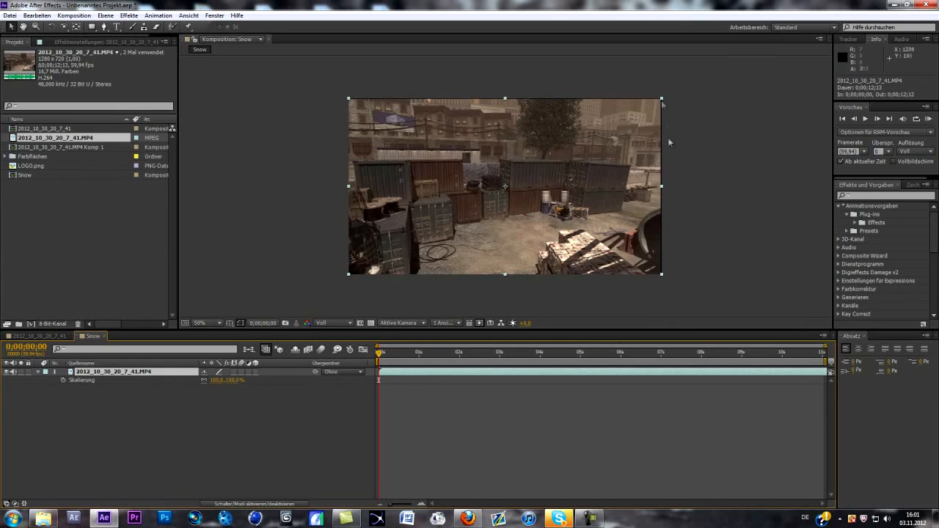
# - Pre-compose the game clip layer in Snow into its own nested composition
pyautogui.doubleClick(232, 380)
pyautogui.write('102')
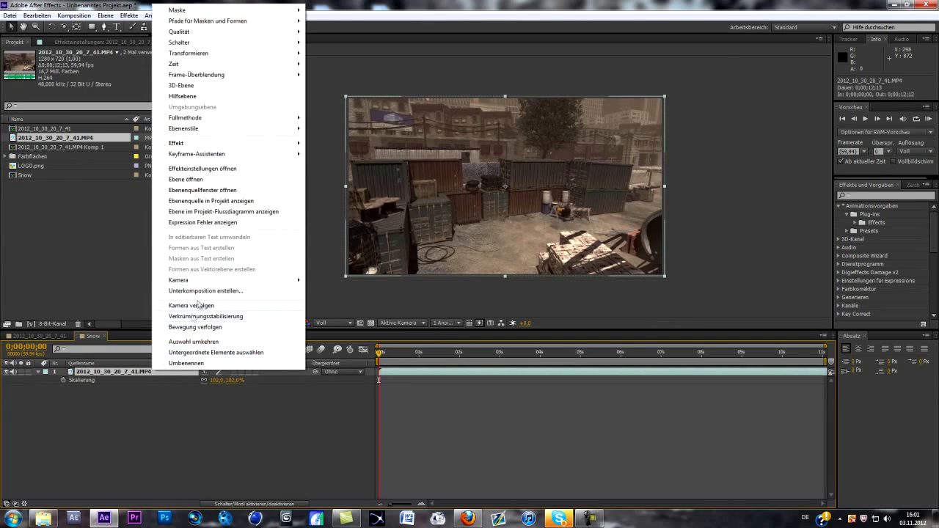
pyautogui.moveTo(205, 294)
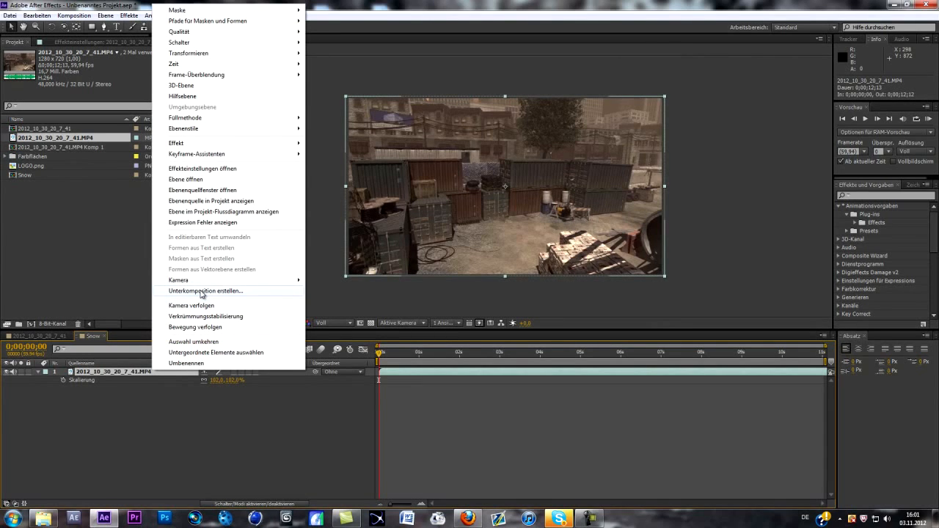
pyautogui.click(205, 290)
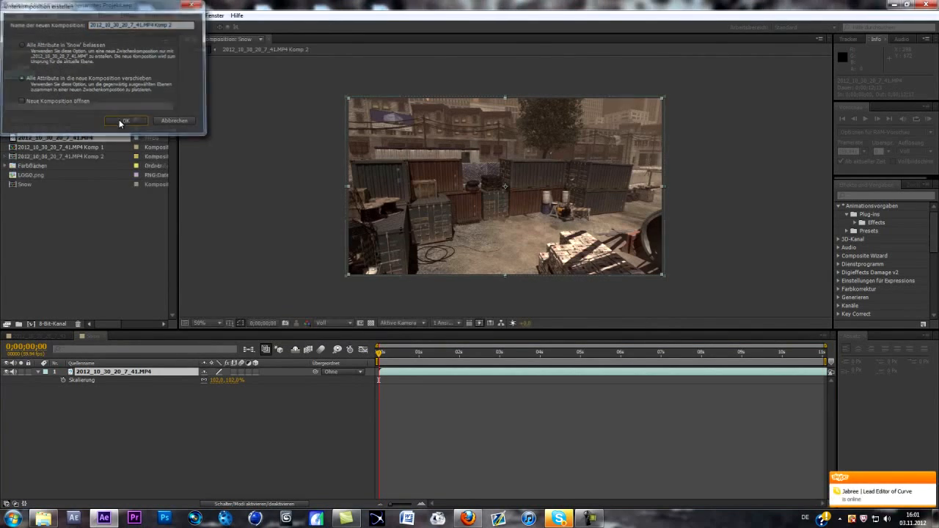
pyautogui.click(126, 120)
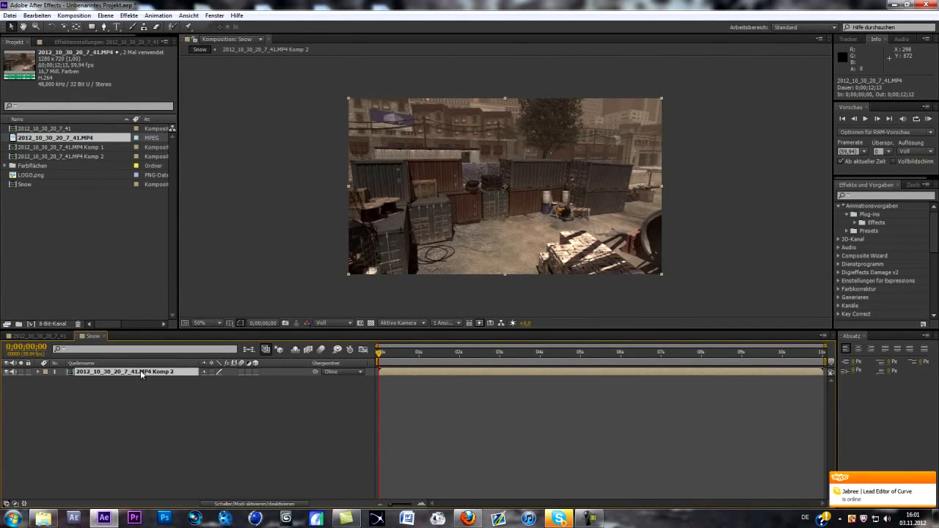
pyautogui.rightClick(132, 372)
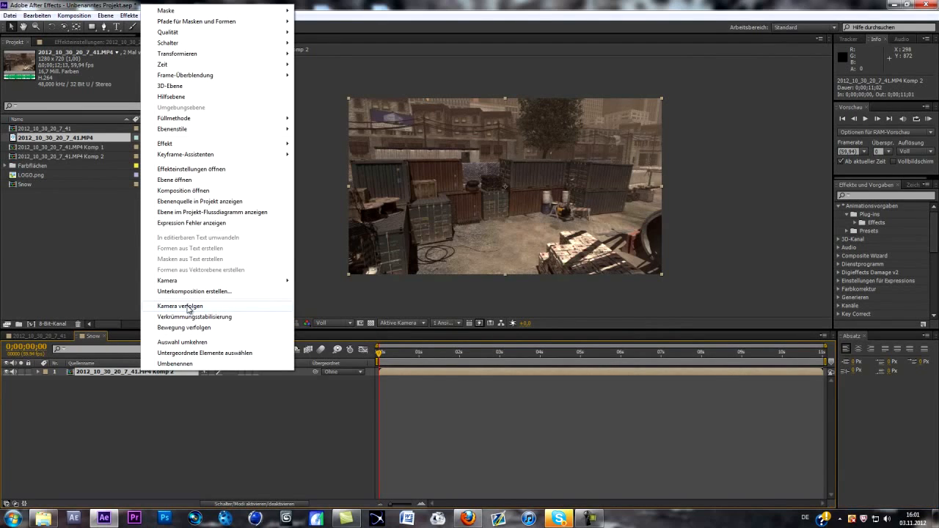
# - Apply Track Camera to the nested clip so the 3D Camera Tracker analyses in the background
pyautogui.click(179, 306)
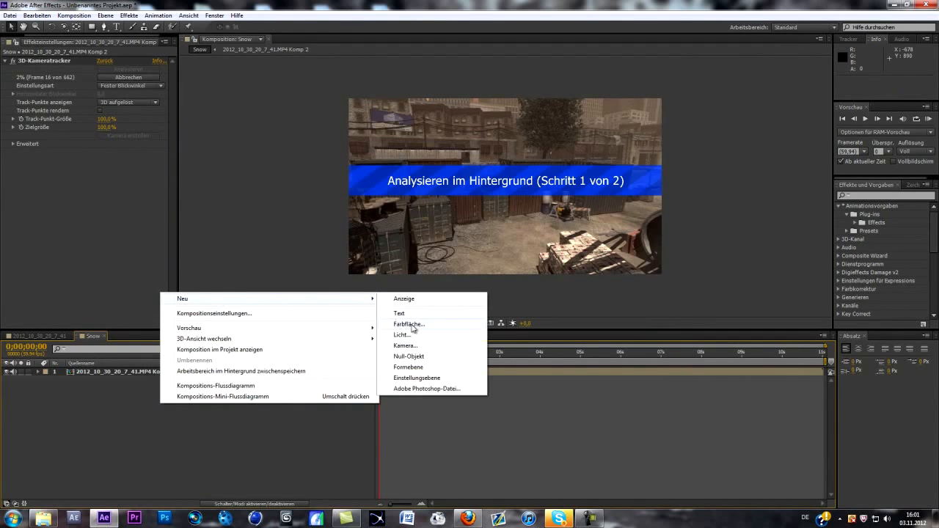
# - Create a solid layer named 'Snow Particles' and find CC Particle World via the 'cc part' search
pyautogui.click(408, 324)
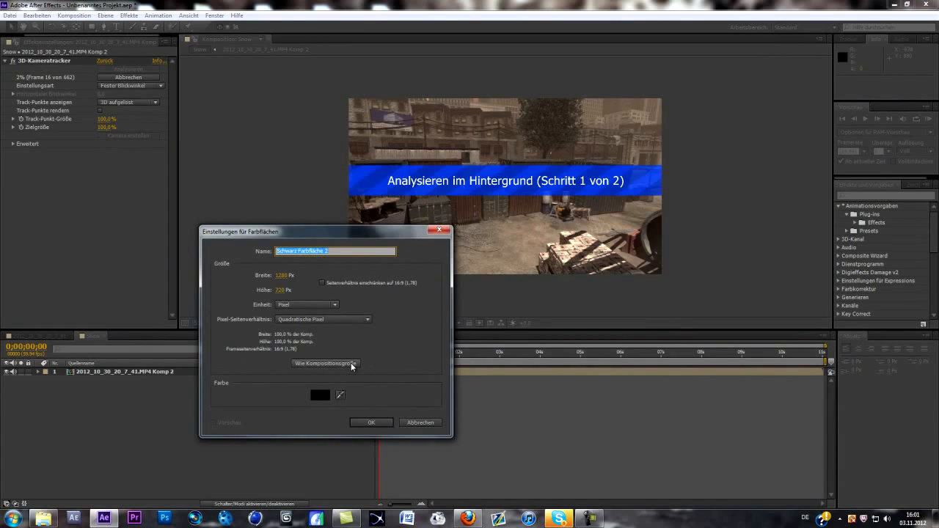
pyautogui.write('Snow P')
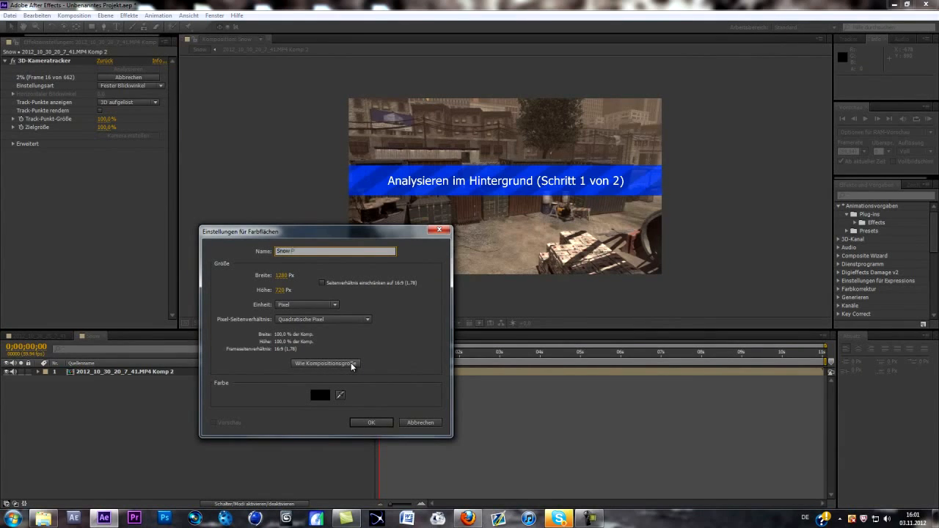
pyautogui.write('Artic')
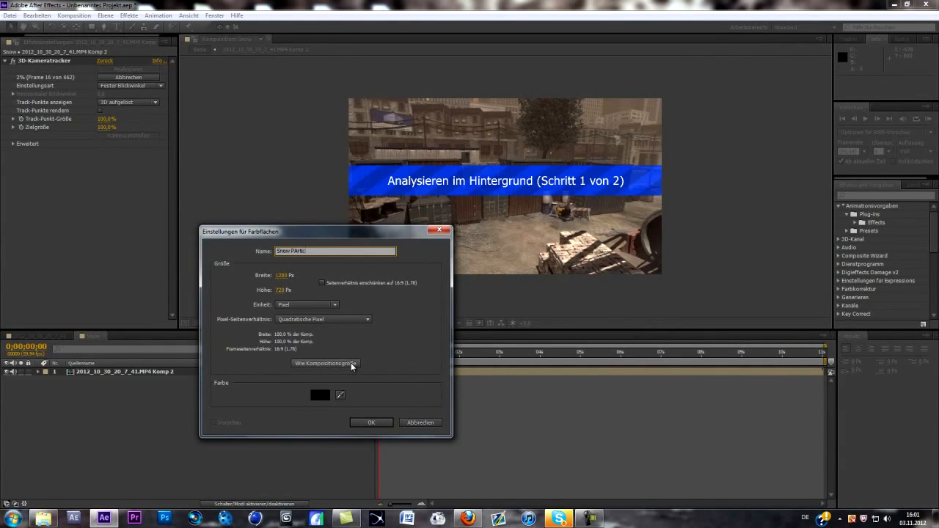
pyautogui.click(371, 422)
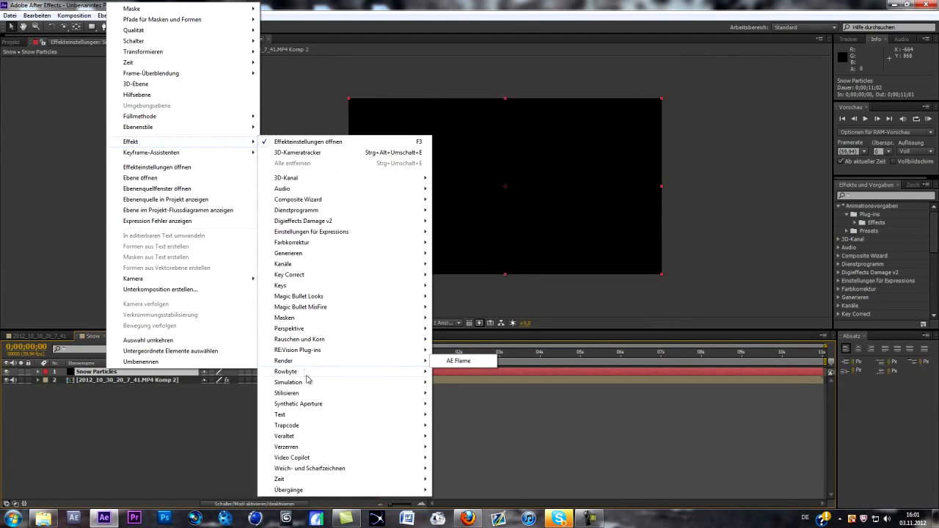
pyautogui.moveTo(288, 381)
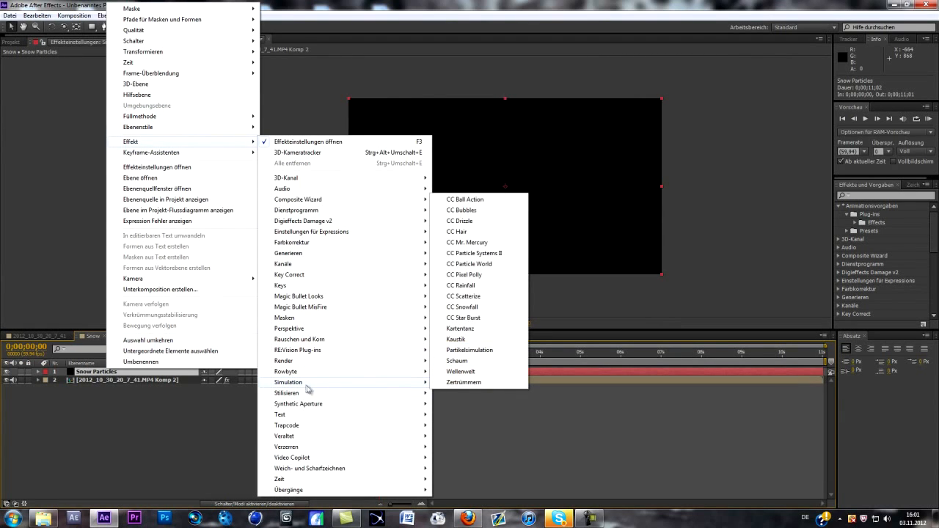
pyautogui.moveTo(470, 264)
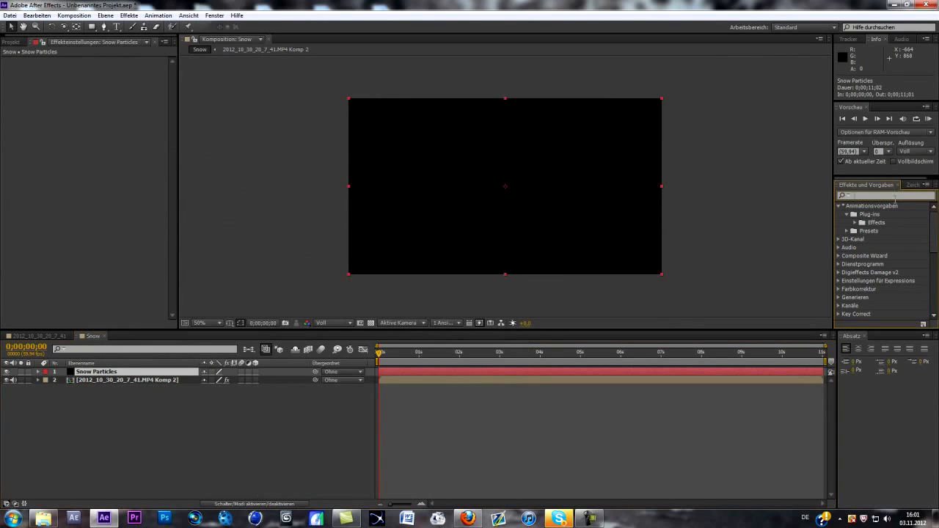
pyautogui.write('cc partide')
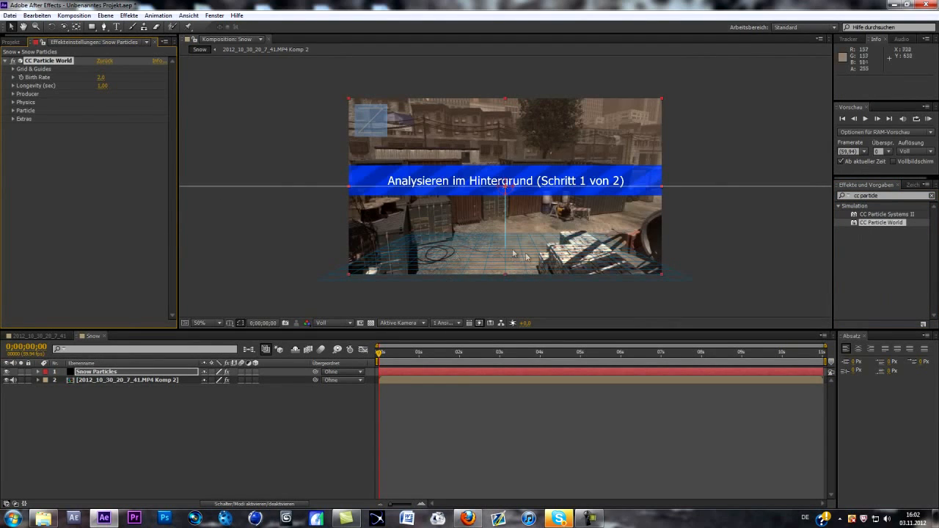
pyautogui.moveTo(458, 241)
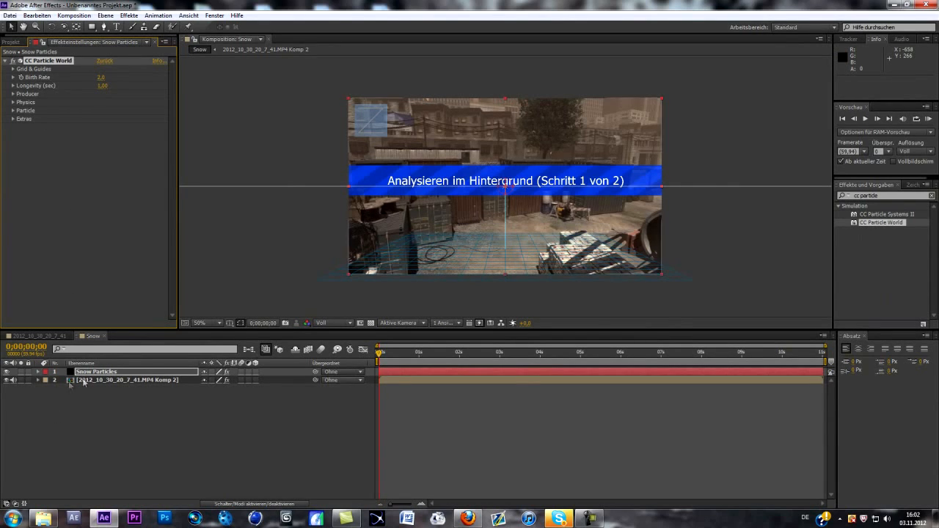
# - Select the nested game clip to show its 3D Camera Tracker while analysis finishes
pyautogui.click(125, 380)
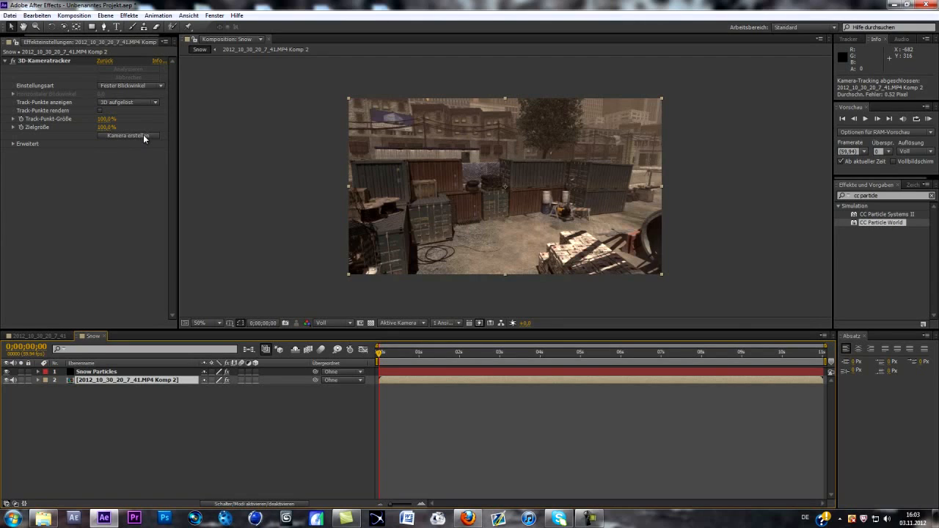
# - Create a 3D tracker camera from the track, then reselect the Snow Particles layer
pyautogui.click(126, 135)
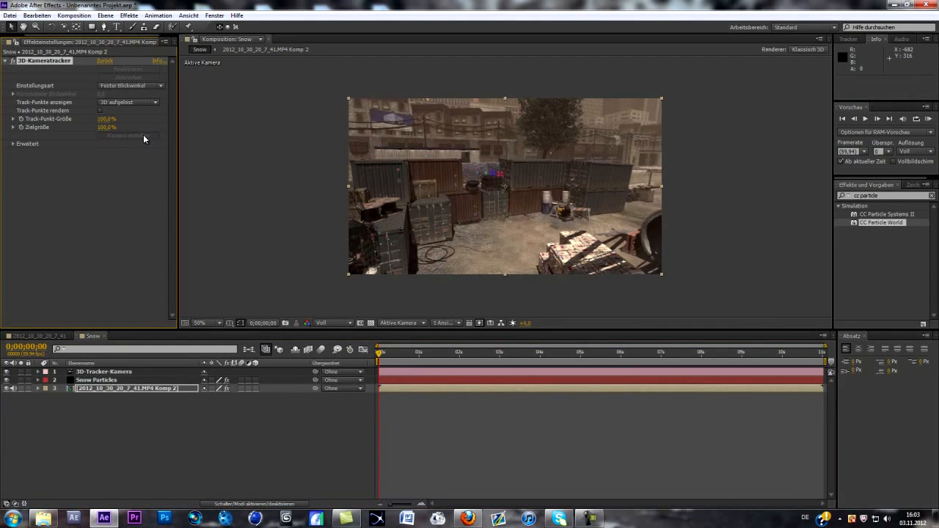
pyautogui.moveTo(484, 176)
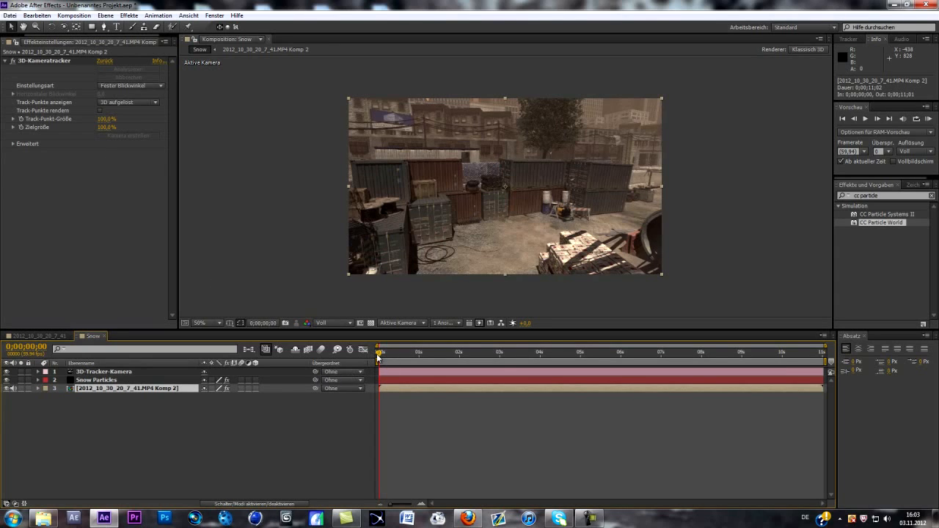
pyautogui.click(97, 379)
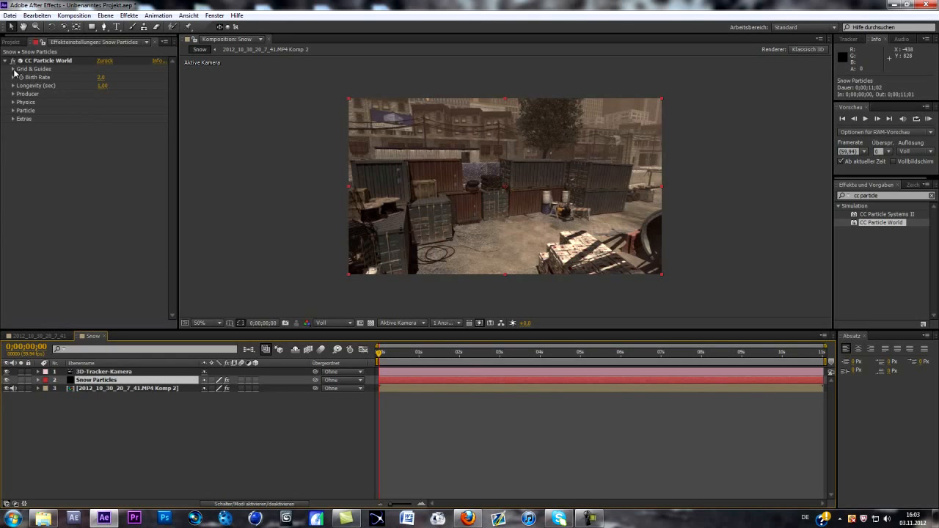
# - Adjust the CC Particle World producer position and radius and check the emitter at several frames
pyautogui.click(9, 69)
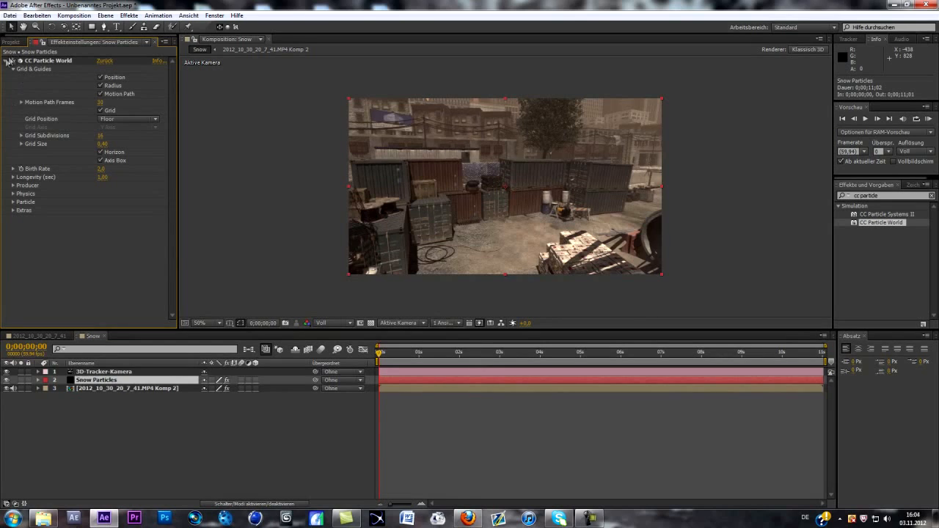
pyautogui.click(7, 69)
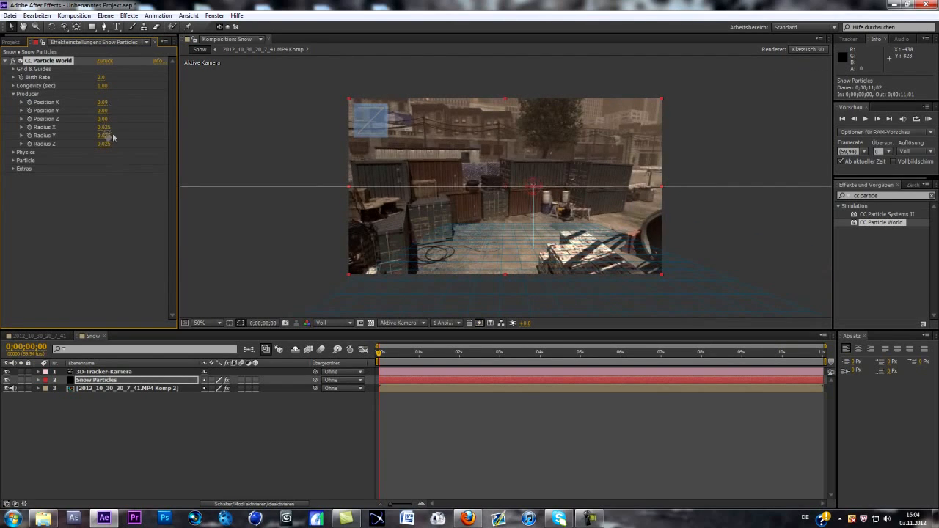
pyautogui.moveTo(103, 110); pyautogui.dragTo(102, 117)
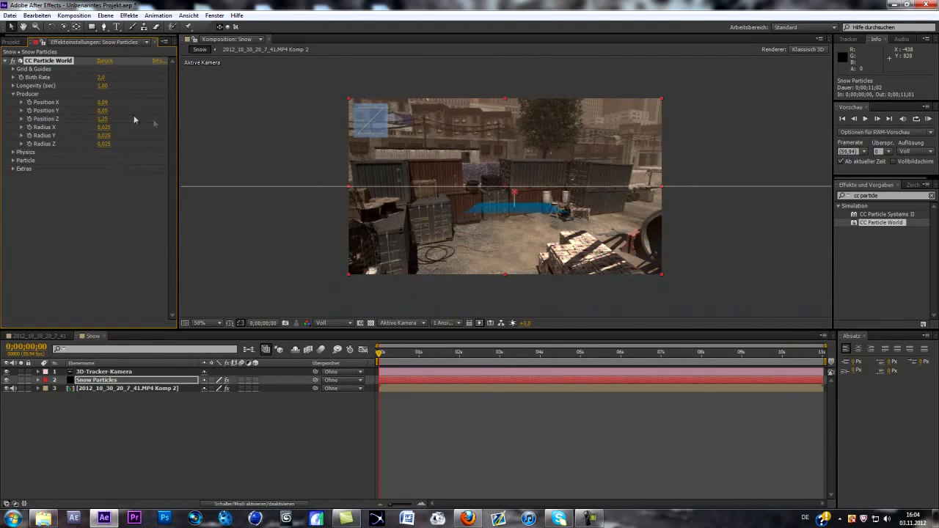
pyautogui.click(474, 352)
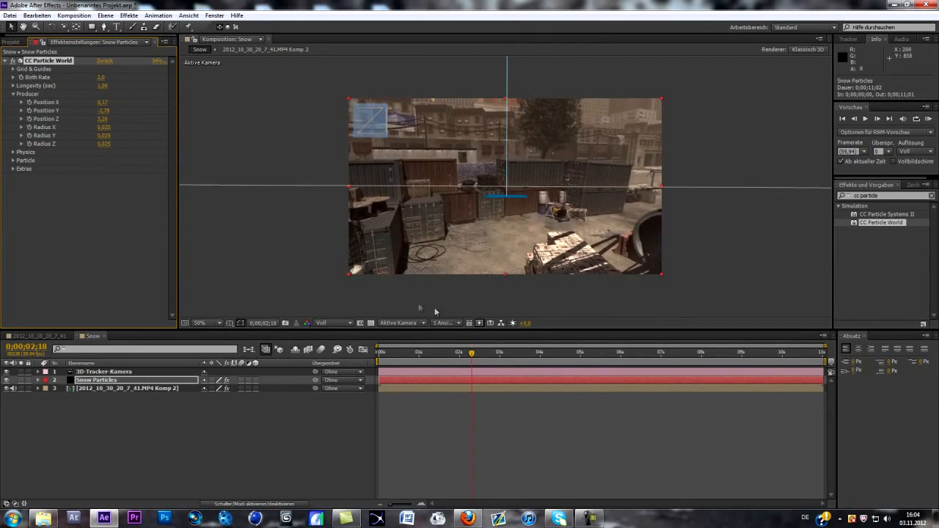
pyautogui.click(549, 359)
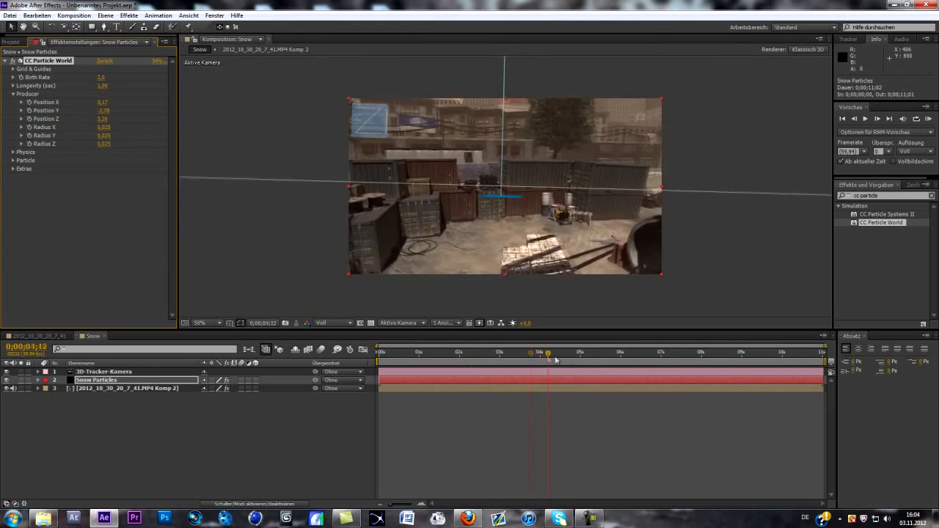
pyautogui.click(432, 352)
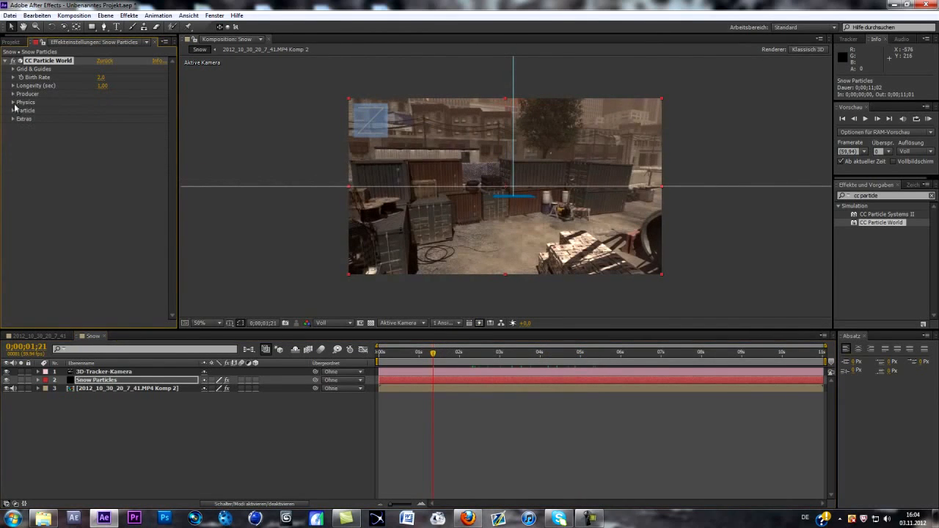
# - Set the particle physics velocity to 4.00 and expand the Particle appearance group
pyautogui.click(13, 103)
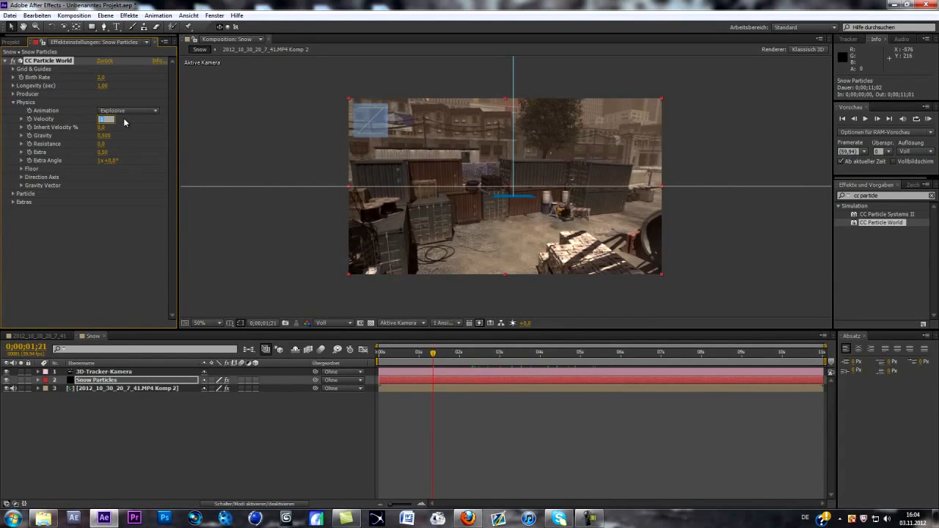
pyautogui.write('4.00')
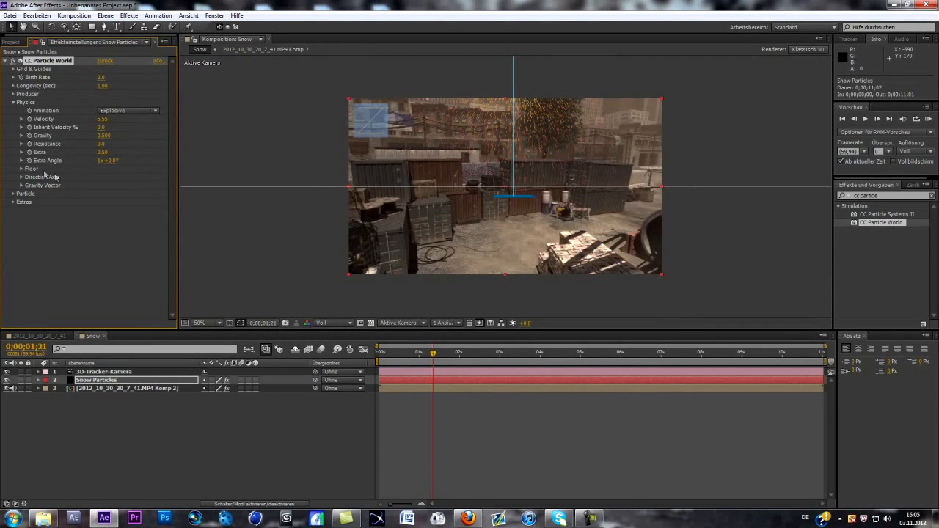
pyautogui.click(13, 191)
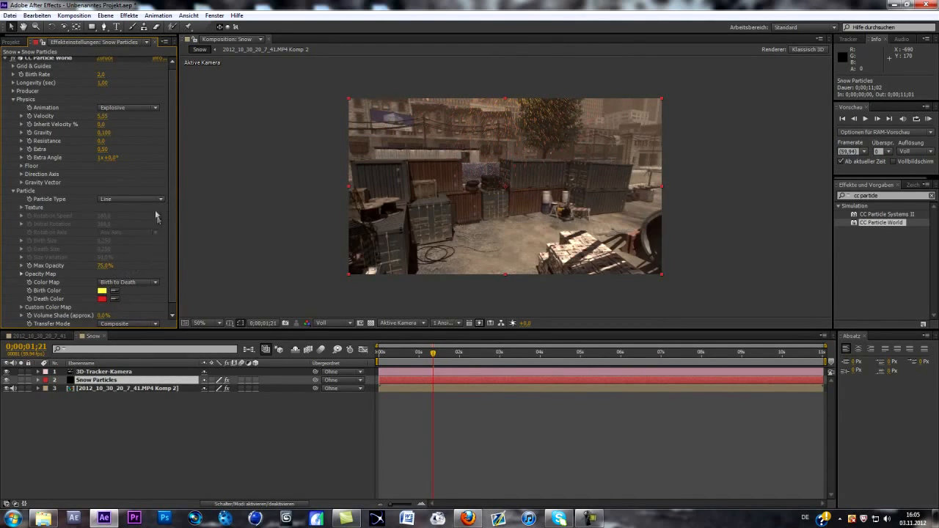
pyautogui.moveTo(208, 197)
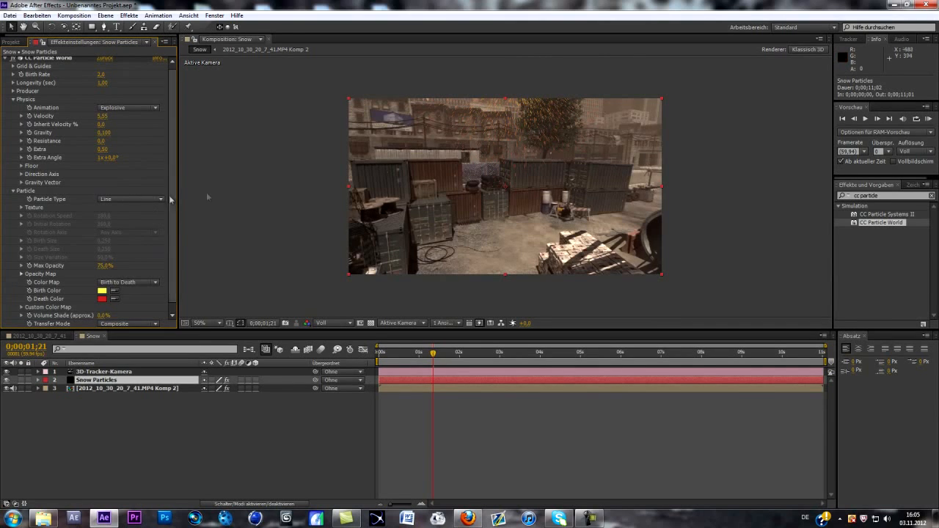
# - Switch Particle Type to Faded Sphere and set the particle colour to white
pyautogui.click(130, 199)
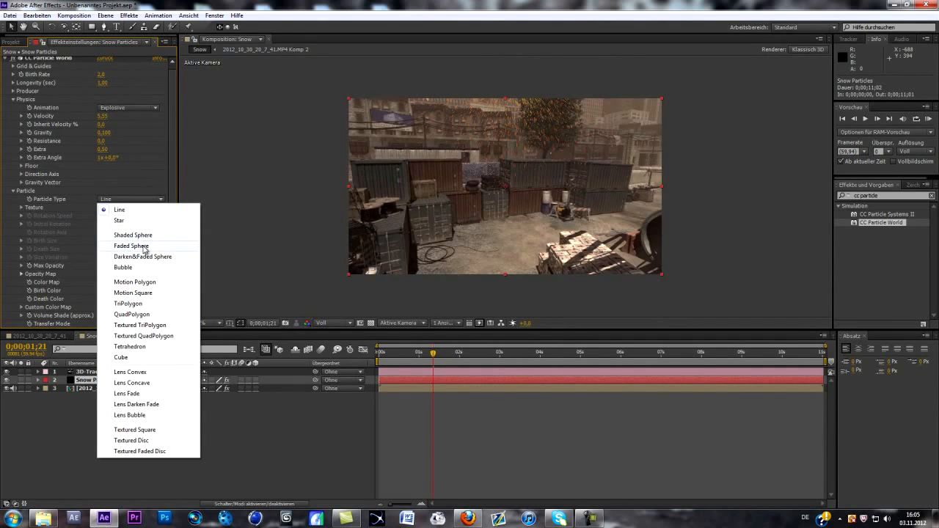
pyautogui.click(131, 246)
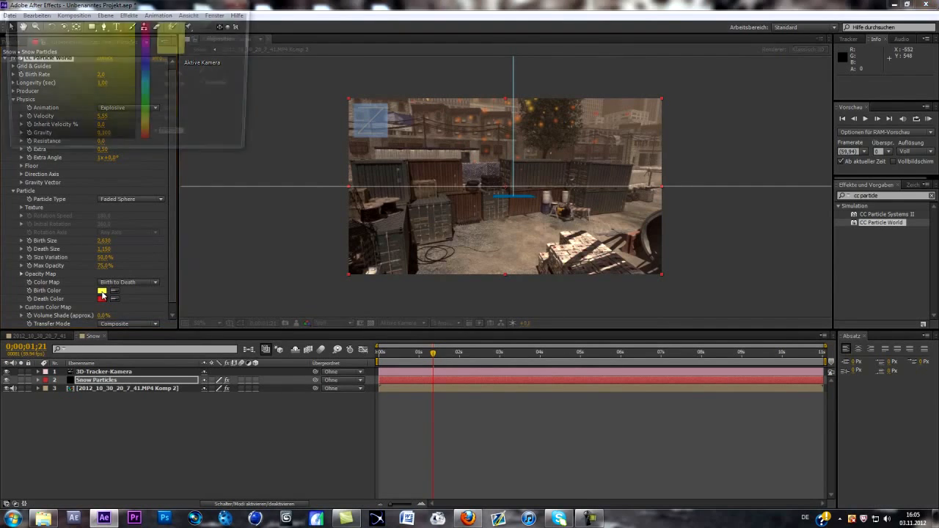
pyautogui.click(102, 290)
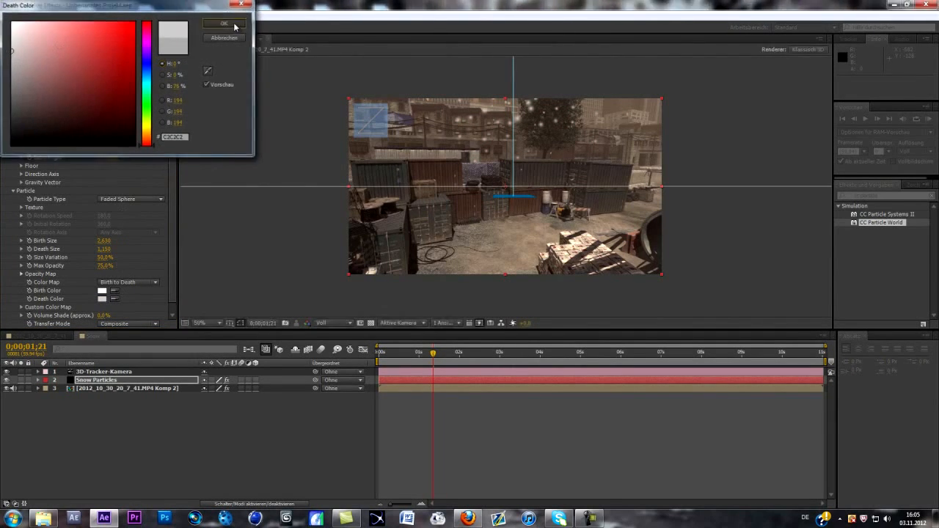
pyautogui.click(224, 23)
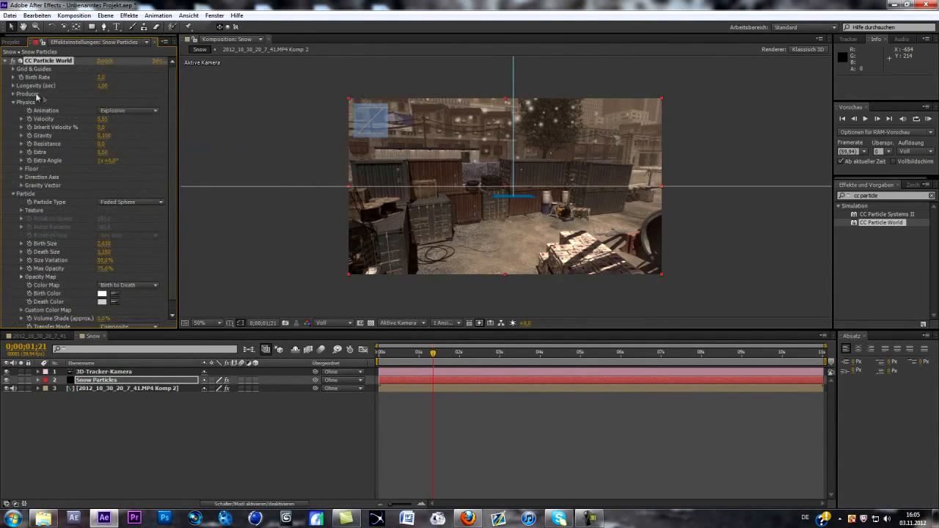
# - Widen the Producer radius so the snowflakes cover the whole street scene
pyautogui.click(26, 94)
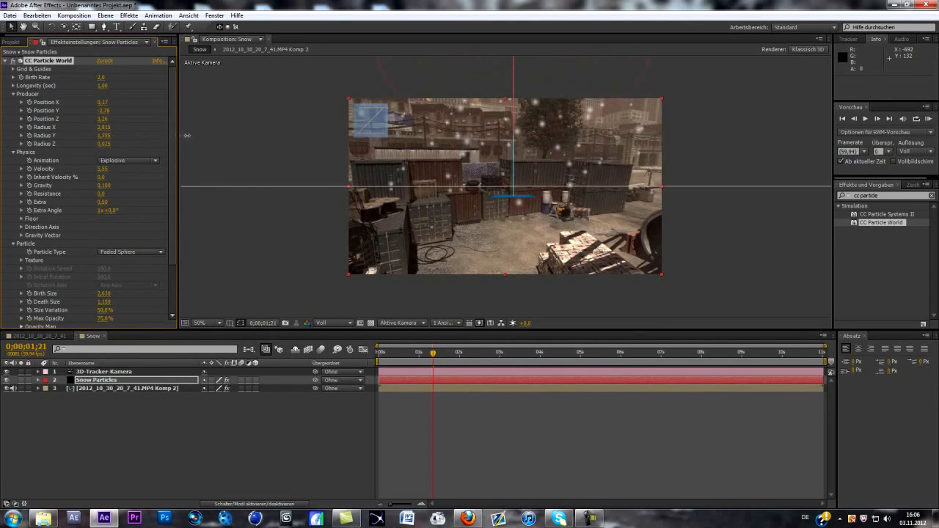
pyautogui.moveTo(102, 144); pyautogui.dragTo(125, 143)
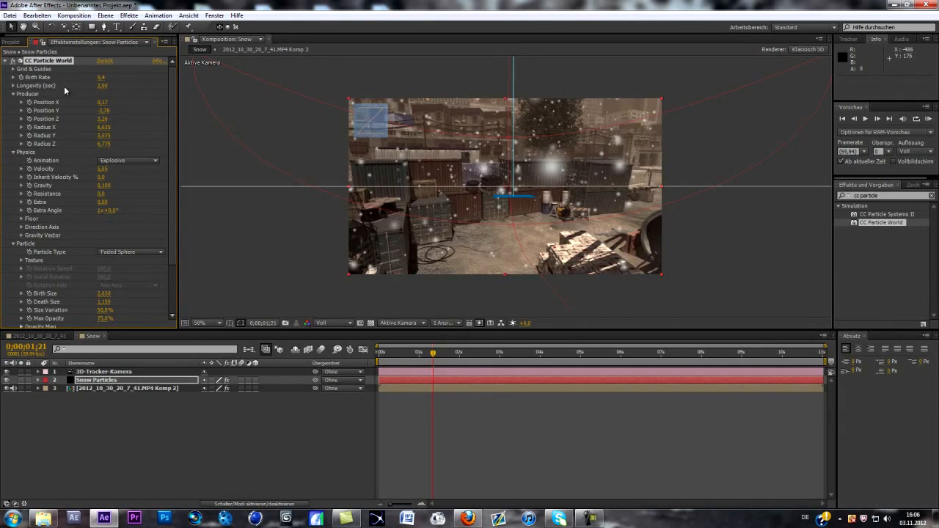
pyautogui.moveTo(126, 88)
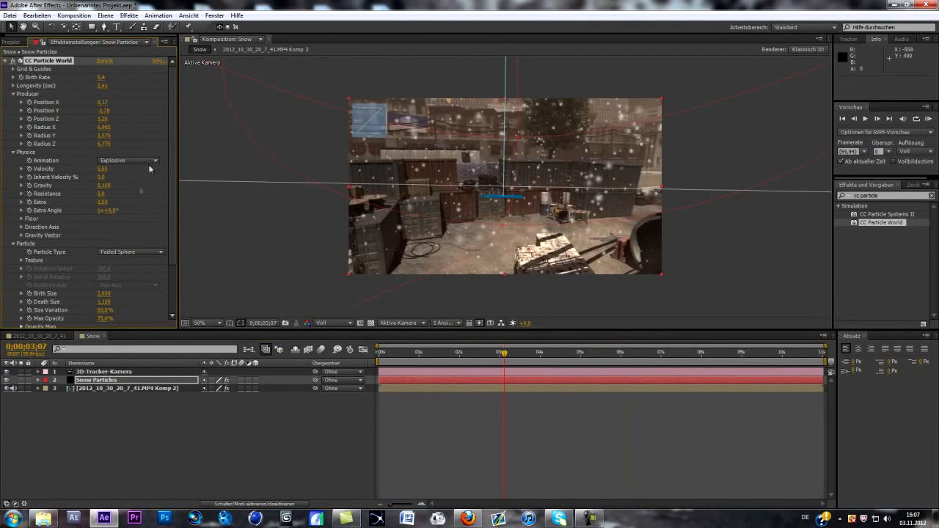
pyautogui.scroll(-3)
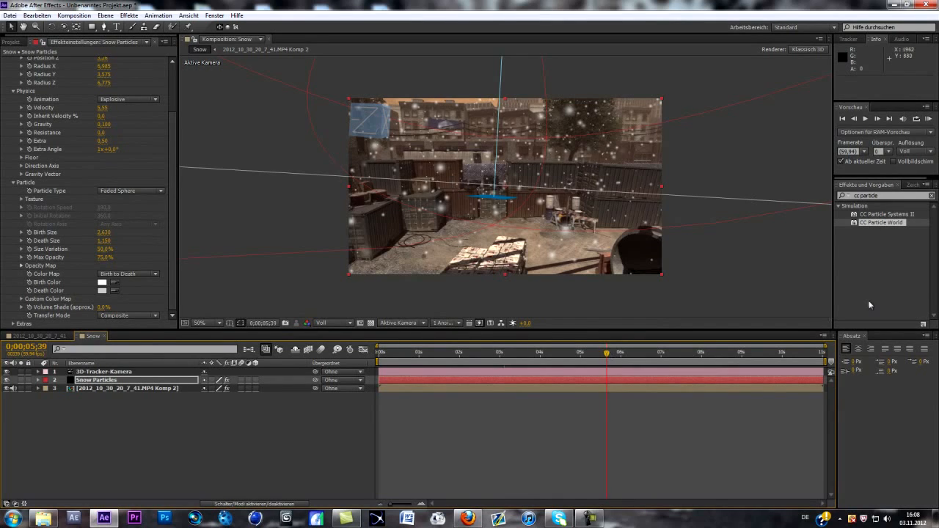
pyautogui.moveTo(688, 304)
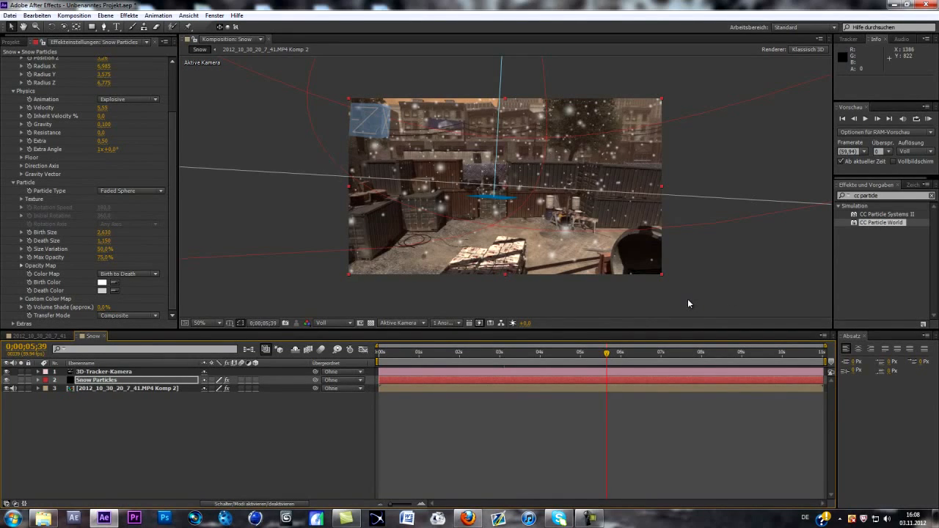